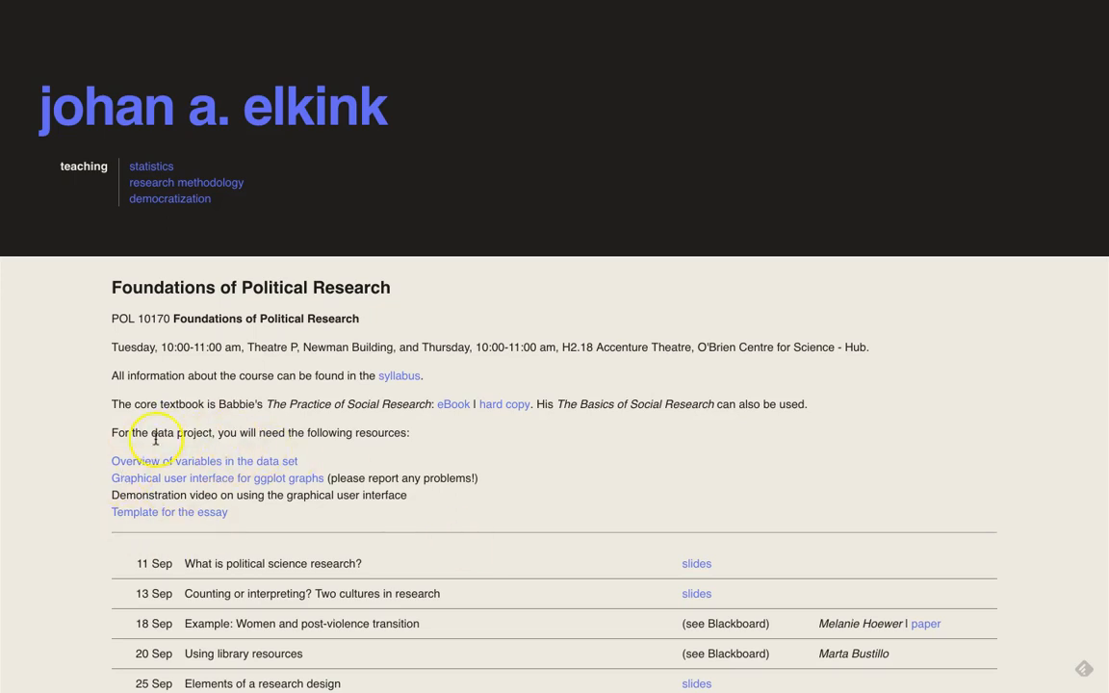
{"action": "mouse_move", "coordinate": [176, 519]}
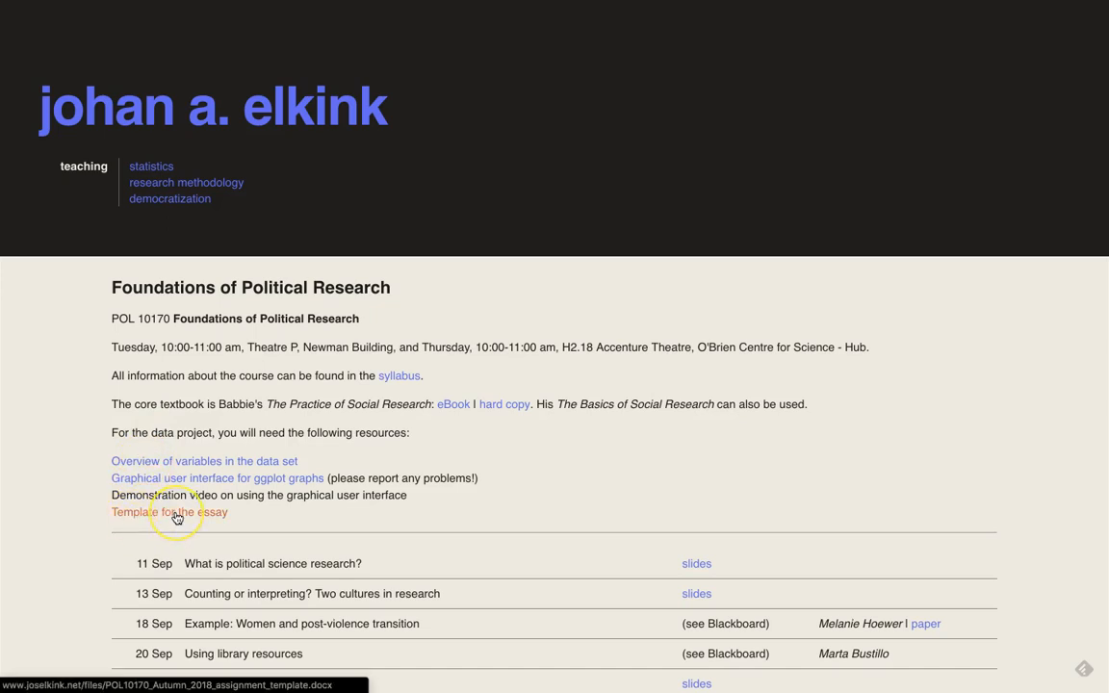
{"action": "mouse_move", "coordinate": [371, 500]}
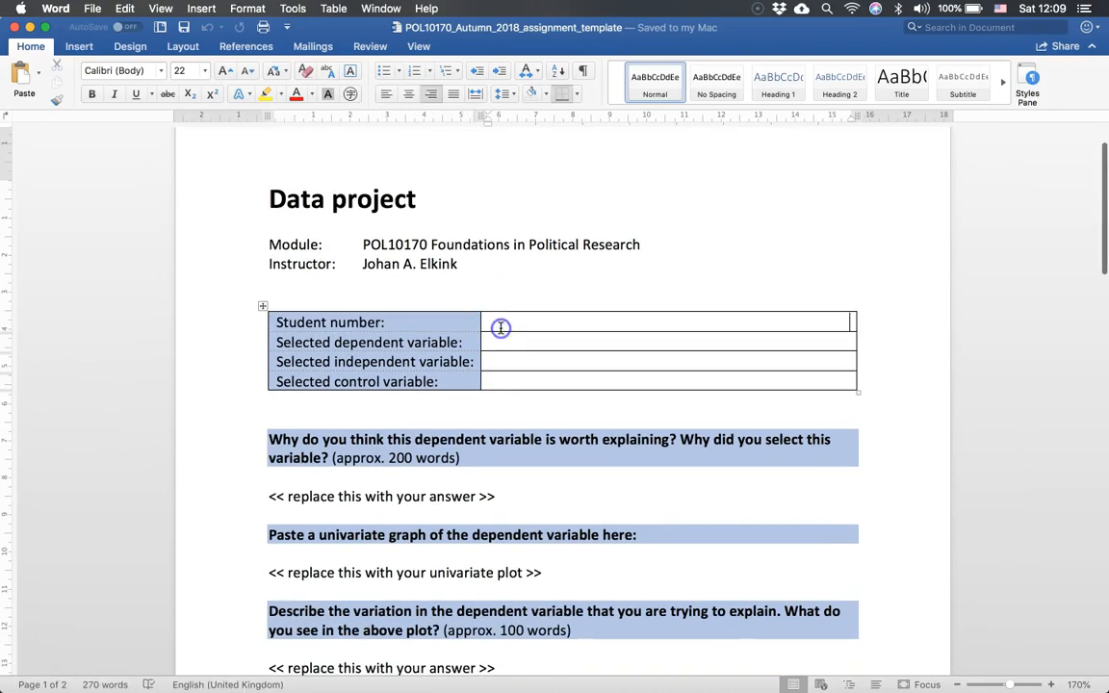
Place the cursor in the Student number cell and reveal the essay prompts below the table.
{"action": "left_click", "coordinate": [549, 323]}
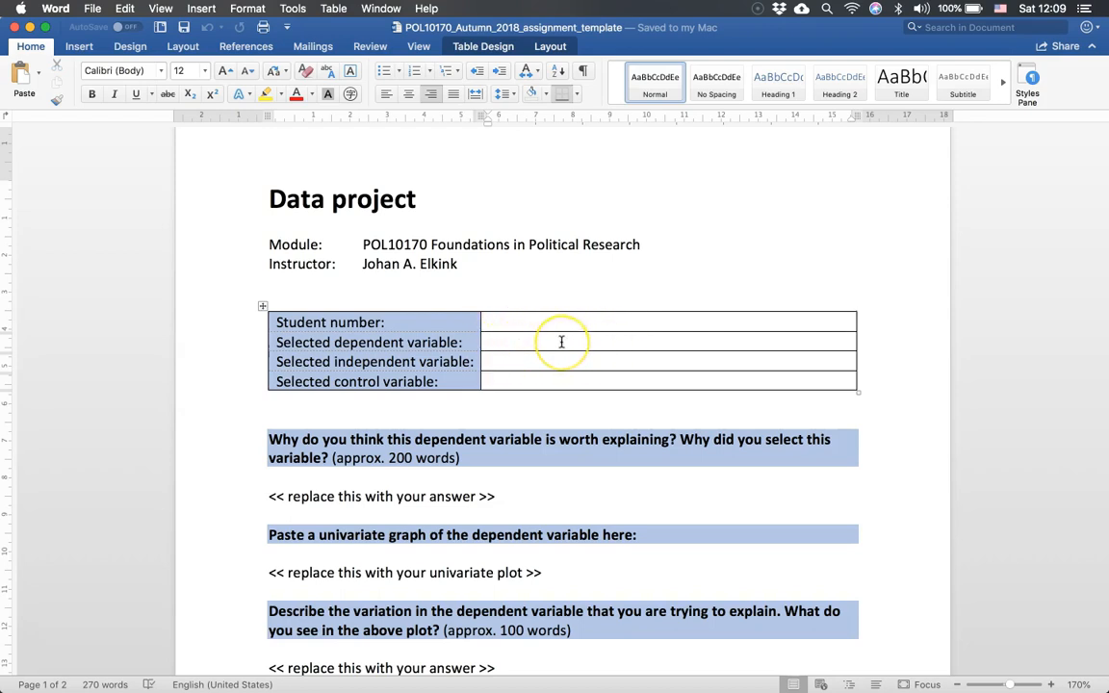
{"action": "mouse_move", "coordinate": [572, 367]}
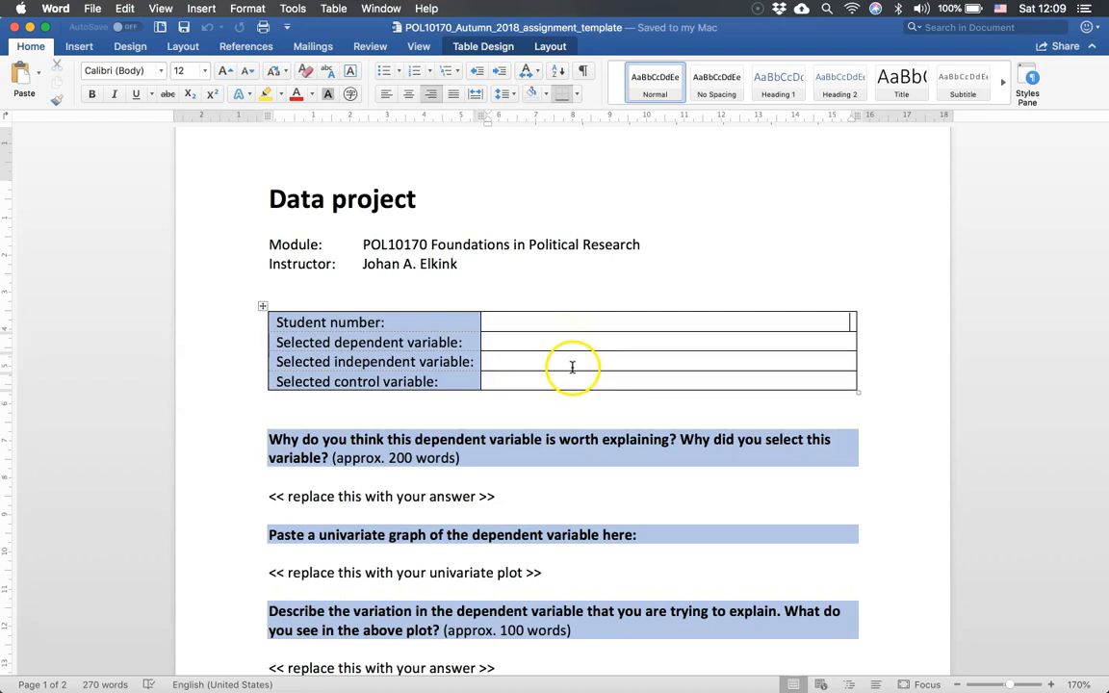
{"action": "mouse_move", "coordinate": [588, 389]}
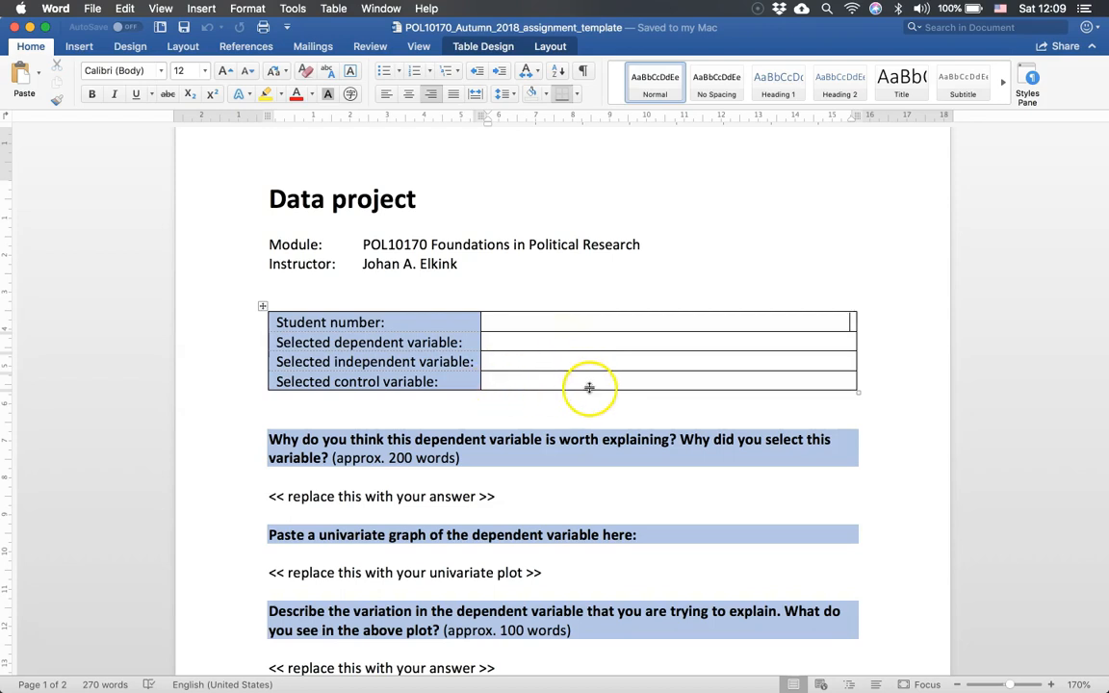
{"action": "mouse_move", "coordinate": [581, 288]}
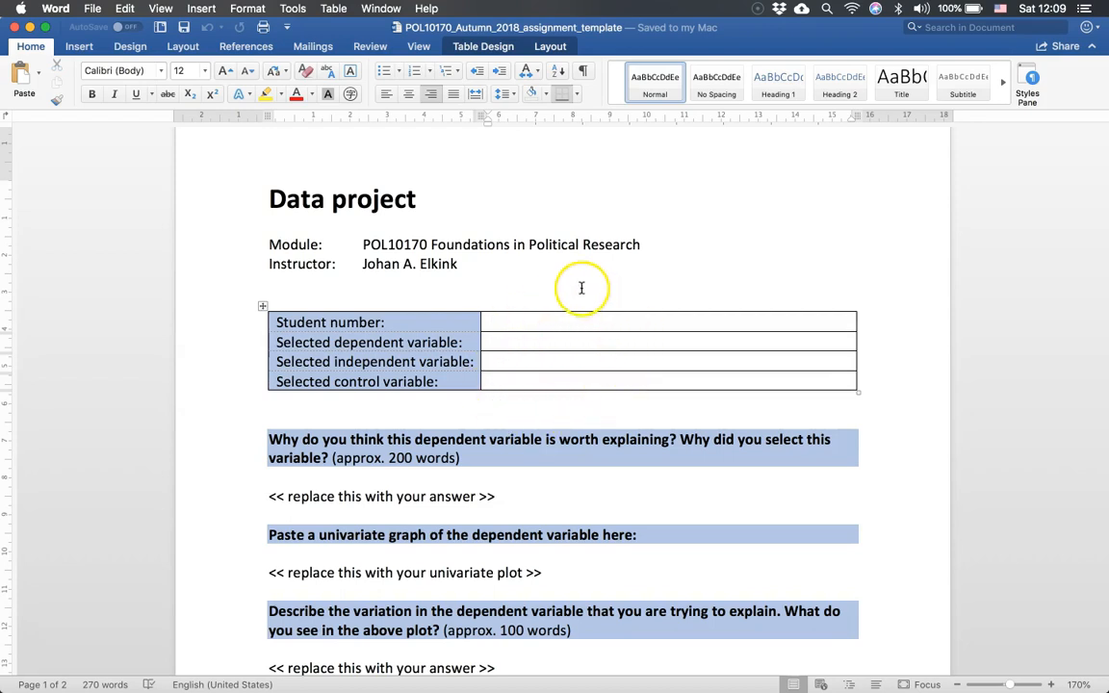
{"action": "scroll", "scroll_direction": "down", "scroll_amount": 3}
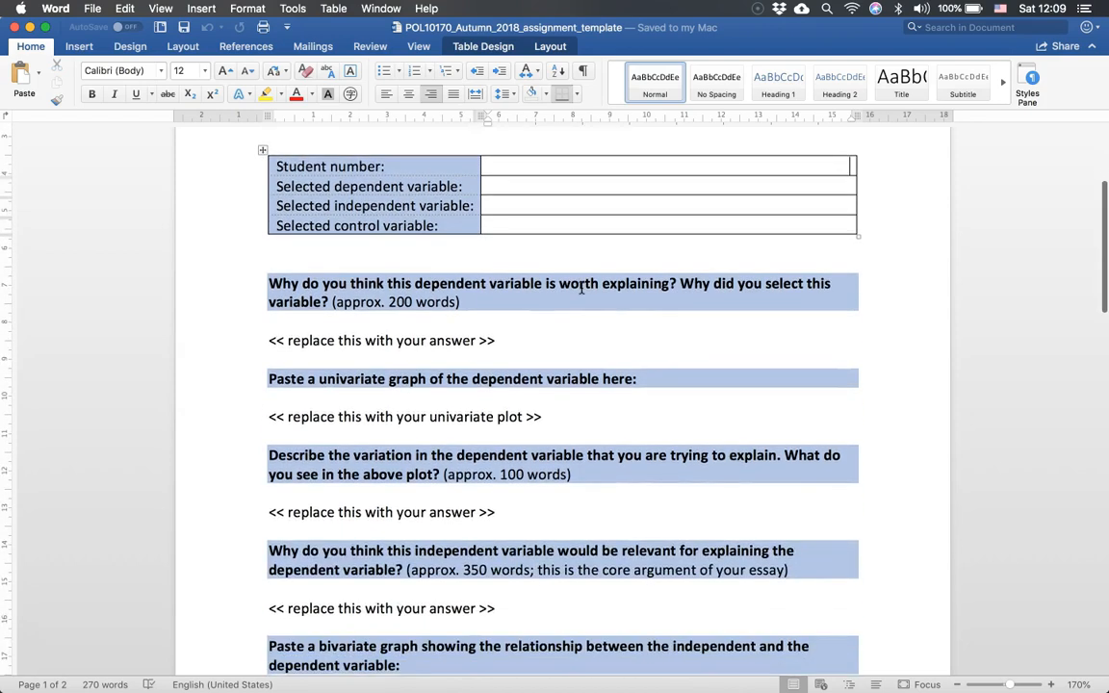
Scroll down to the univariate and bivariate plot placeholder lines.
{"action": "scroll", "scroll_direction": "down", "scroll_amount": 3}
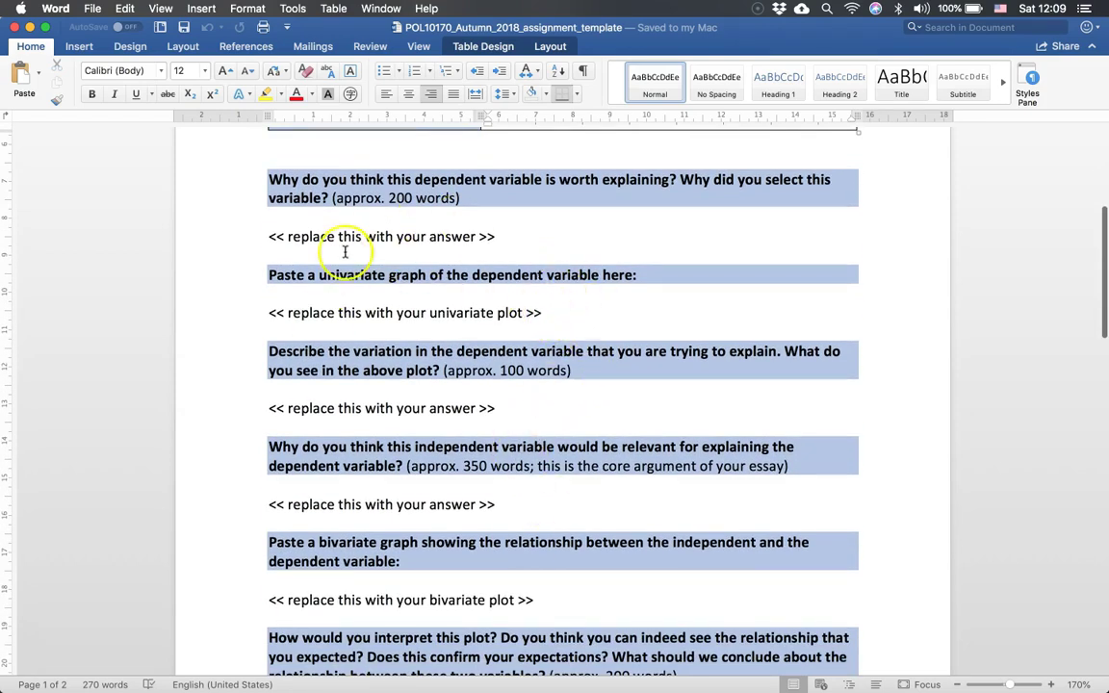
{"action": "mouse_move", "coordinate": [425, 274]}
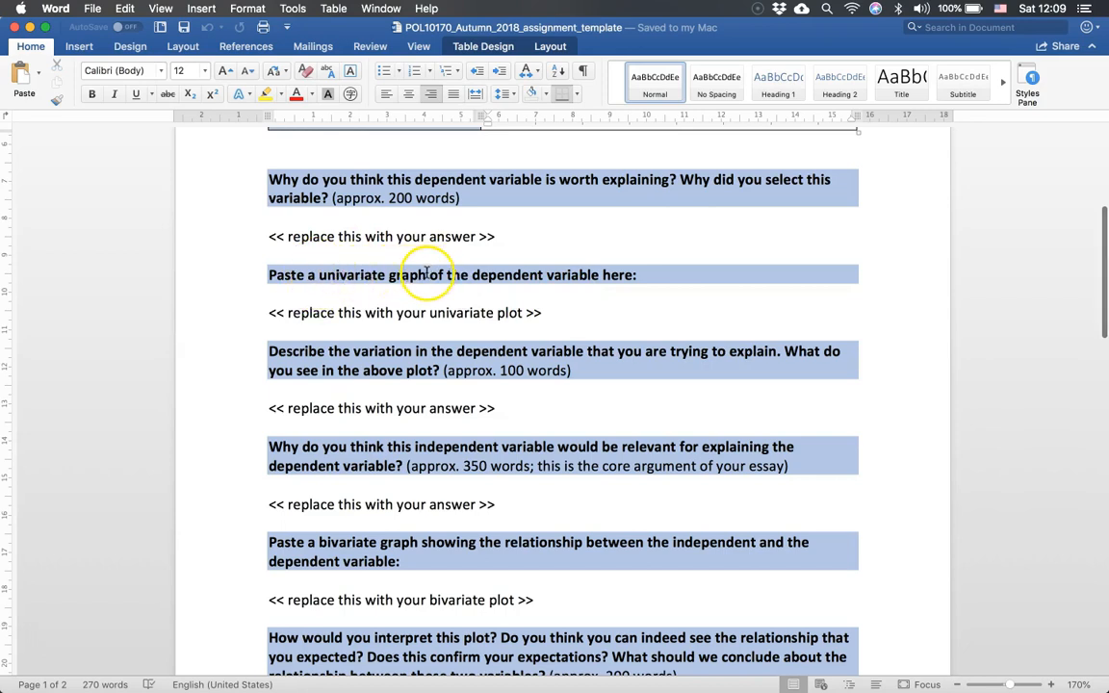
{"action": "mouse_move", "coordinate": [571, 305]}
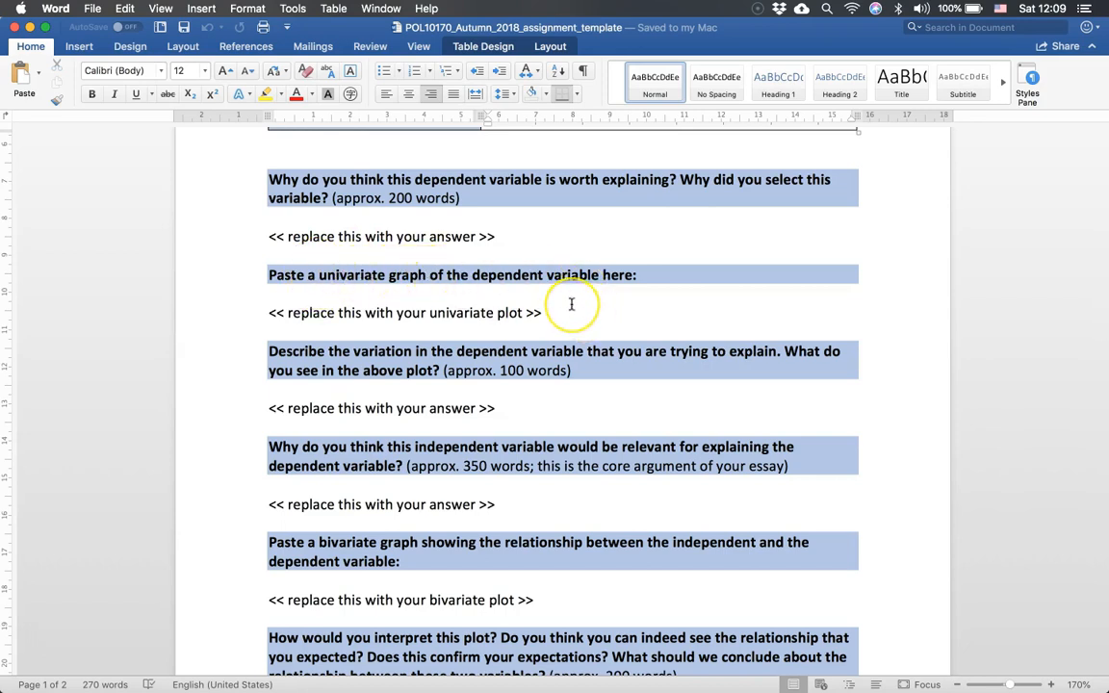
{"action": "mouse_move", "coordinate": [562, 311]}
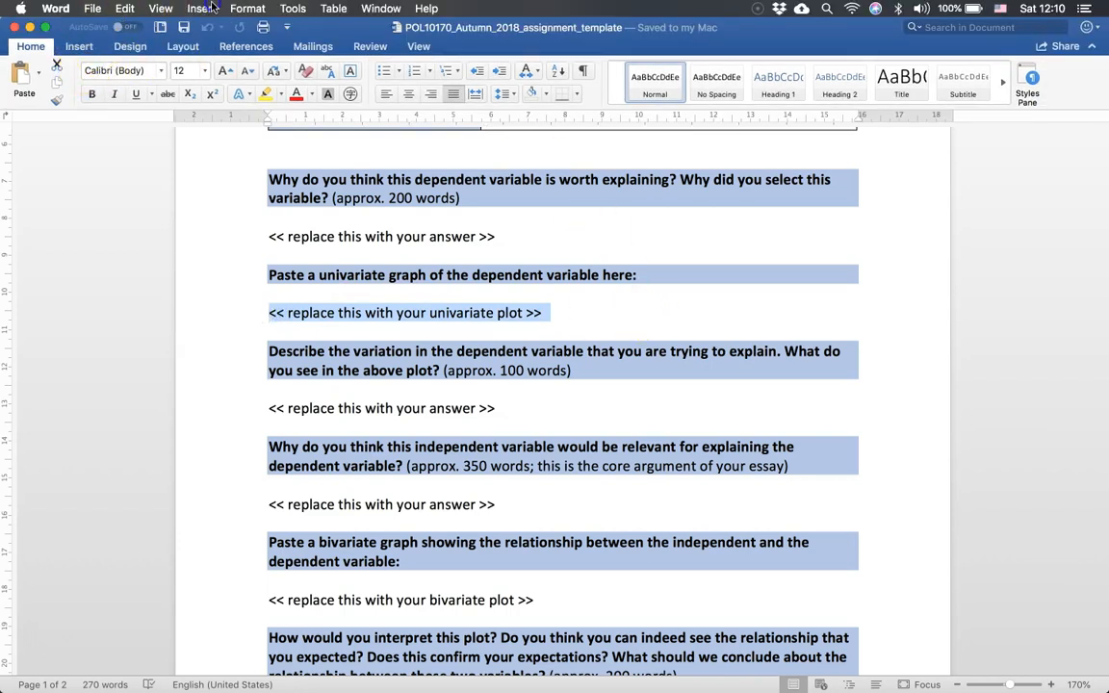
Insert the social class distribution bar chart image from the Desktop in place of the placeholder.
{"action": "left_click", "coordinate": [190, 9]}
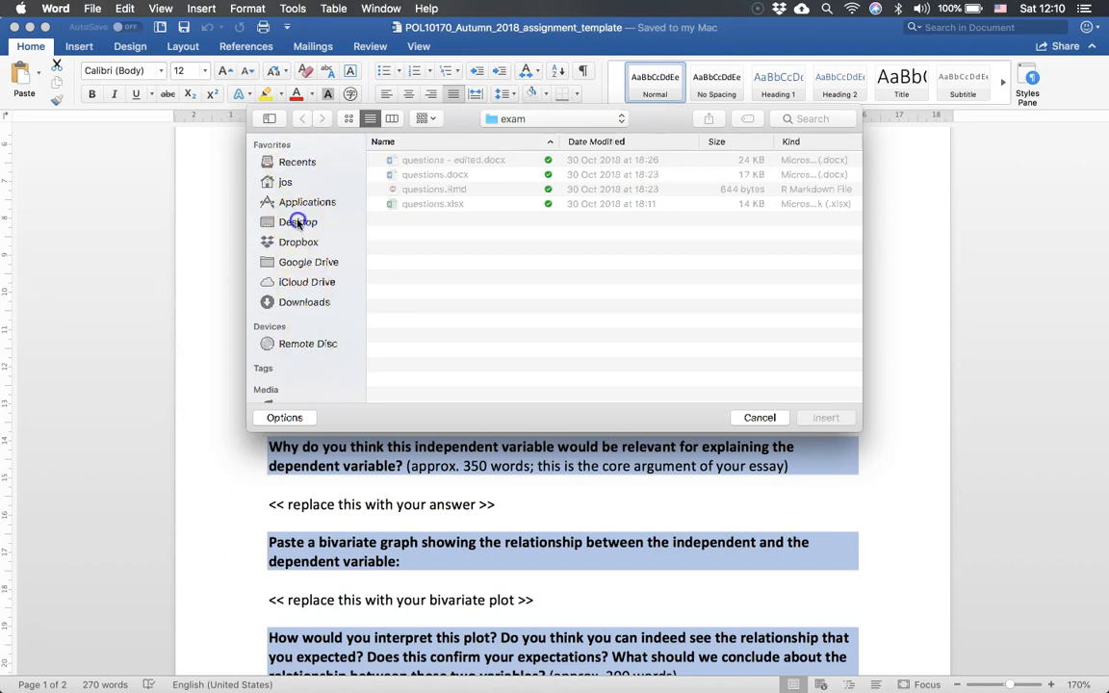
{"action": "left_click", "coordinate": [297, 221]}
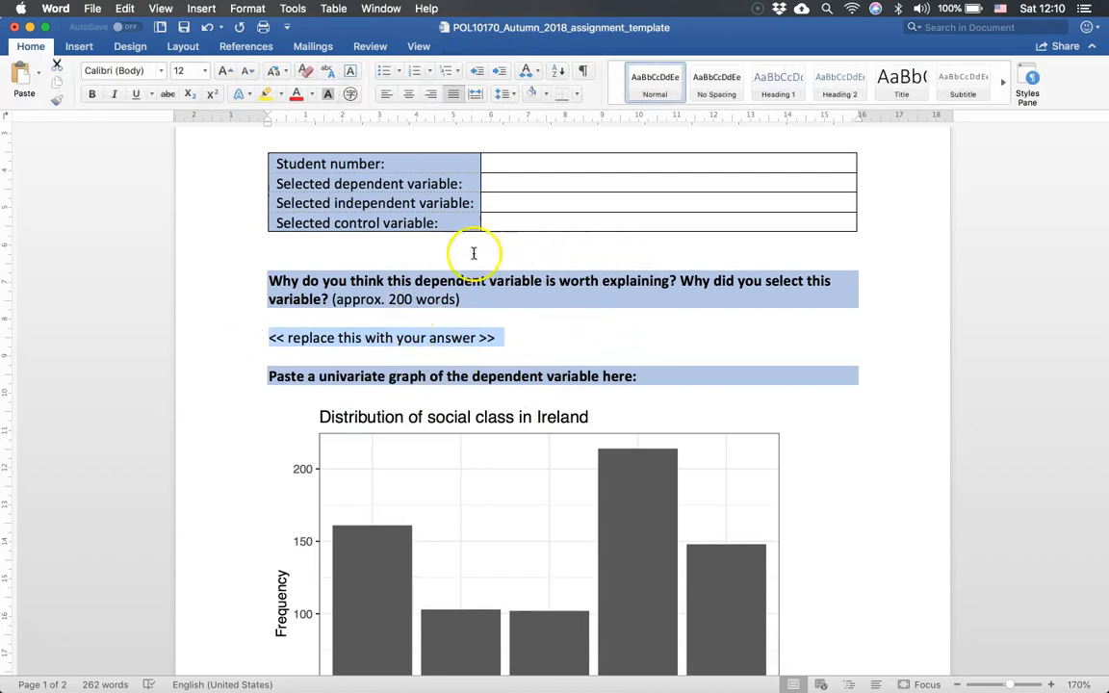
{"action": "mouse_move", "coordinate": [582, 318]}
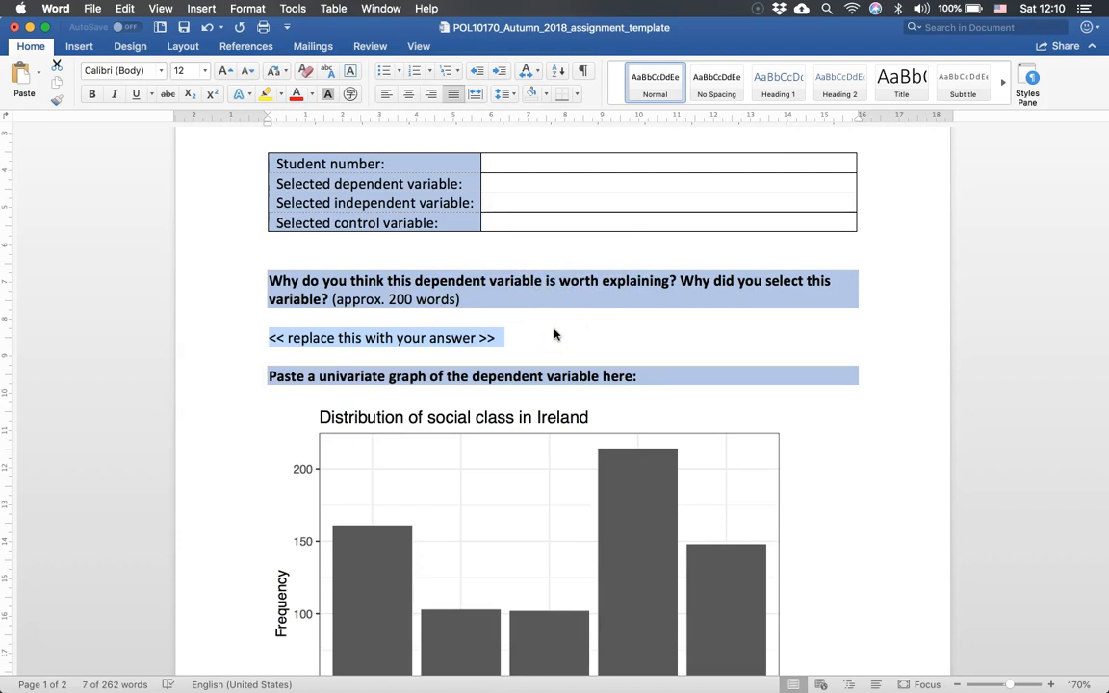
{"action": "scroll", "scroll_direction": "down", "scroll_amount": 3}
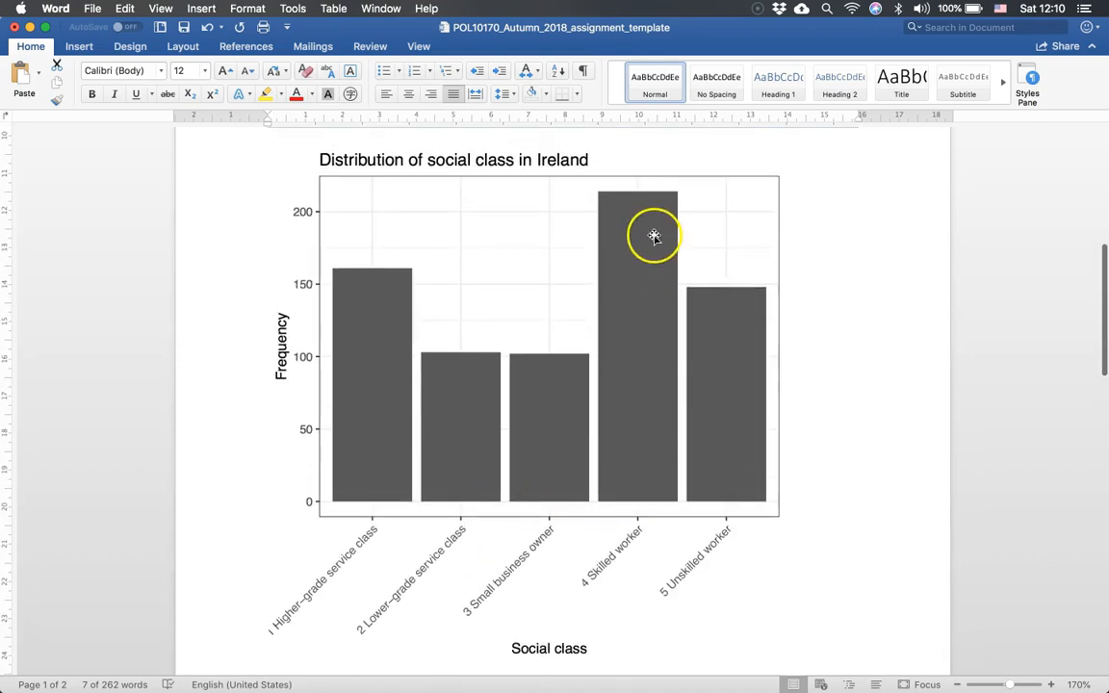
{"action": "mouse_move", "coordinate": [644, 467]}
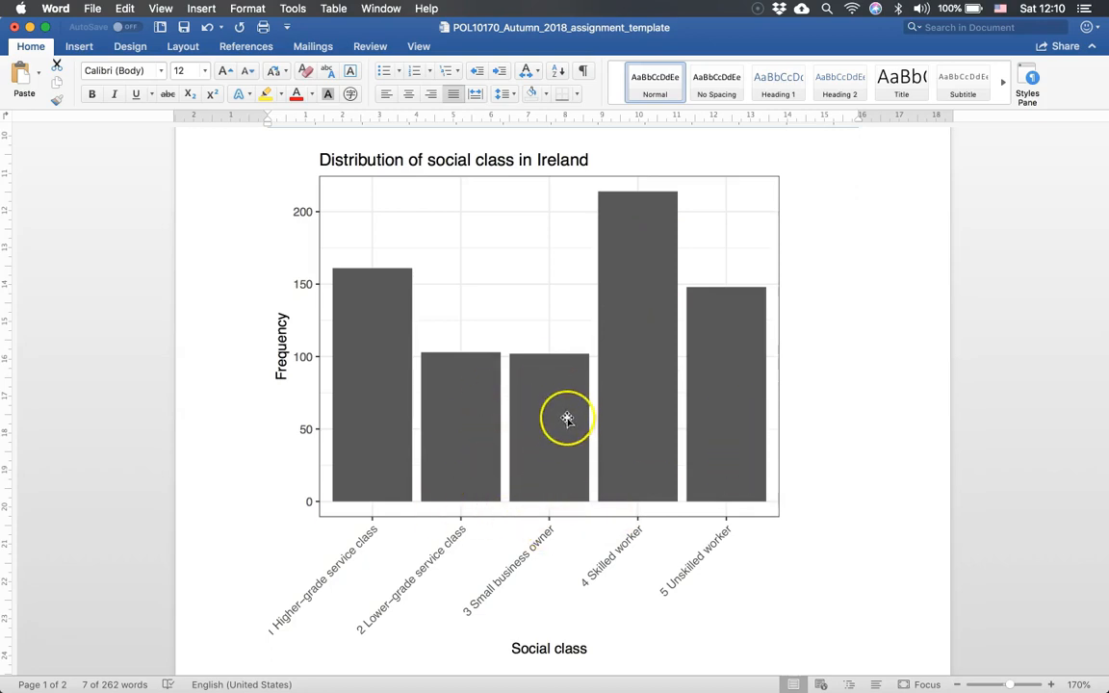
{"action": "scroll", "scroll_direction": "down", "scroll_amount": 3}
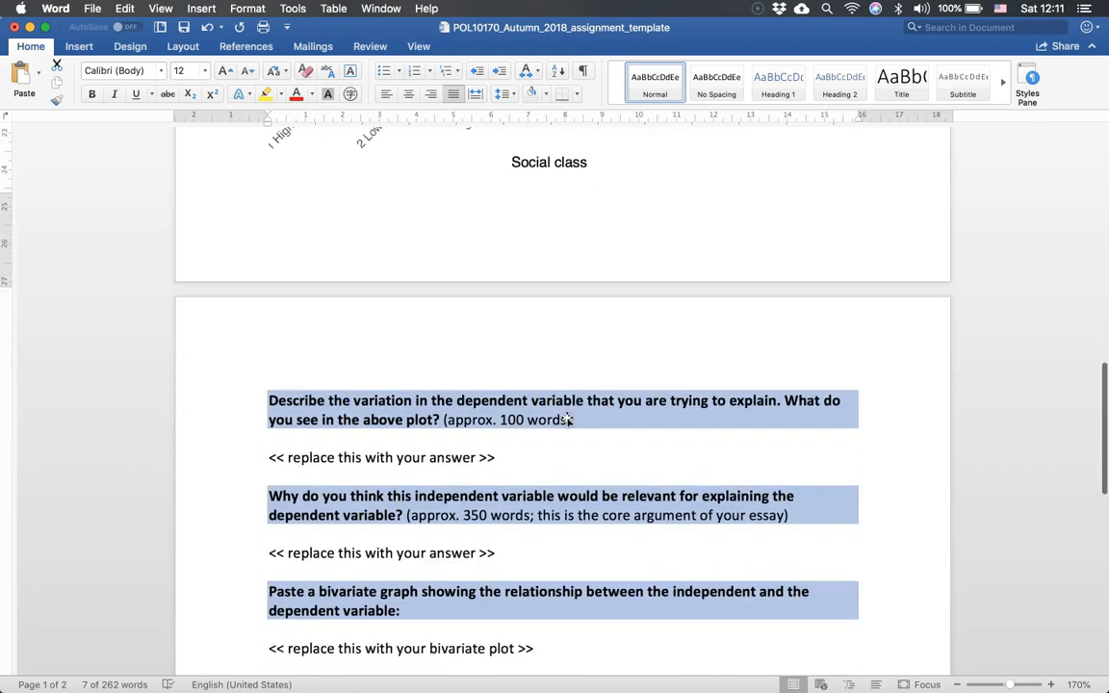
{"action": "scroll", "scroll_direction": "down", "scroll_amount": 3}
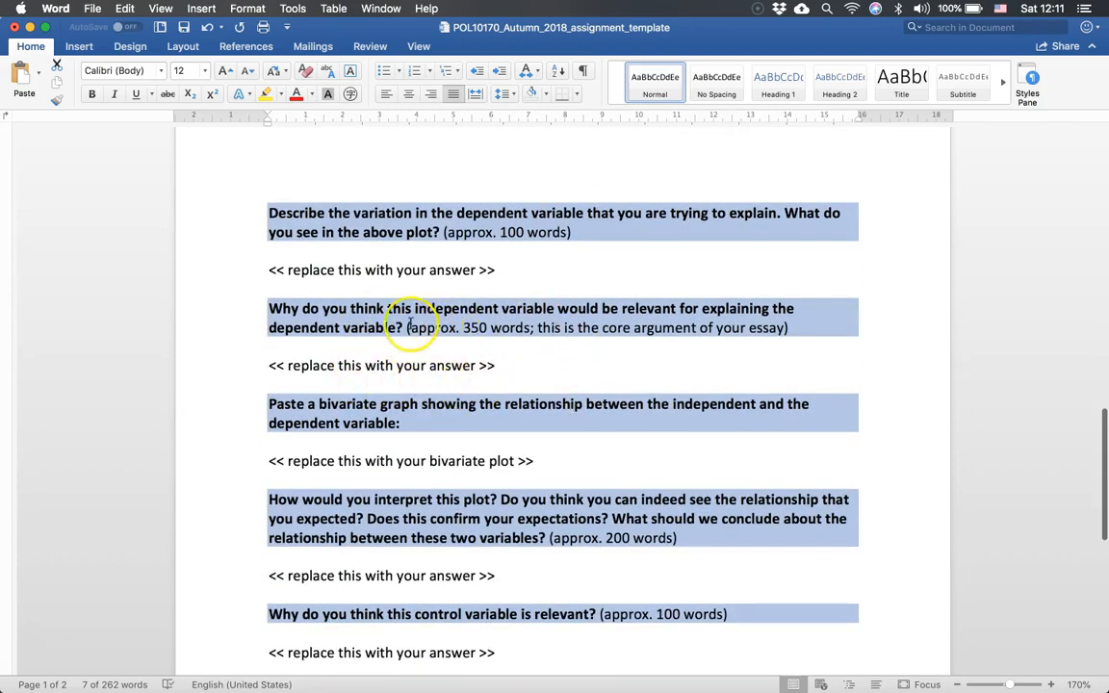
{"action": "mouse_move", "coordinate": [353, 332]}
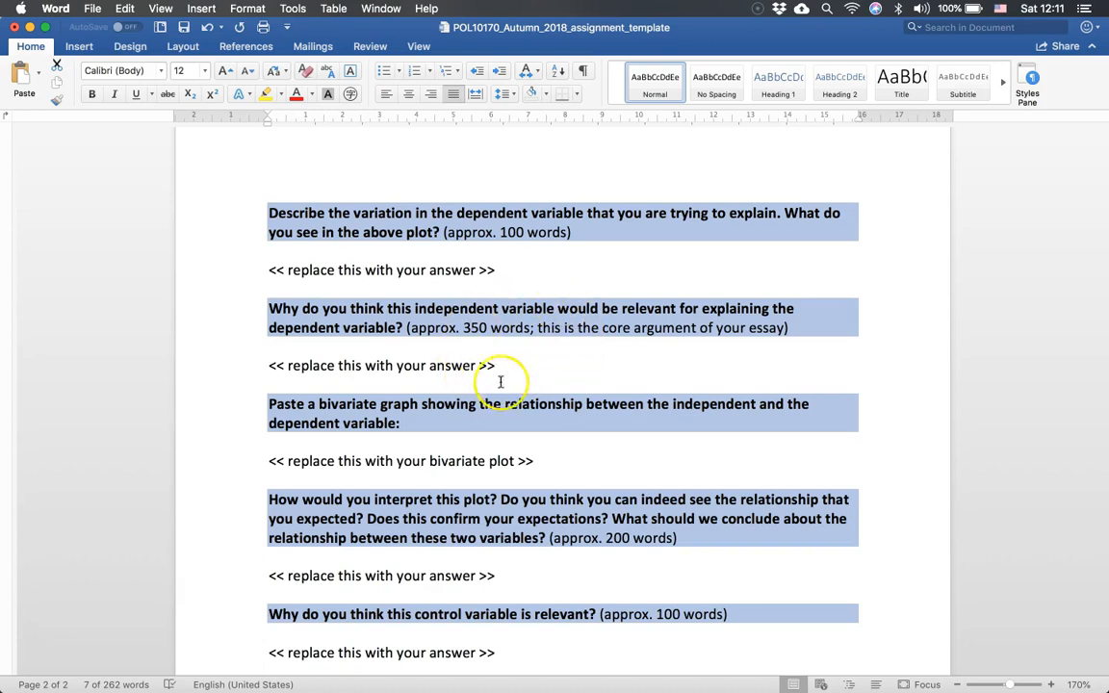
{"action": "mouse_move", "coordinate": [514, 383]}
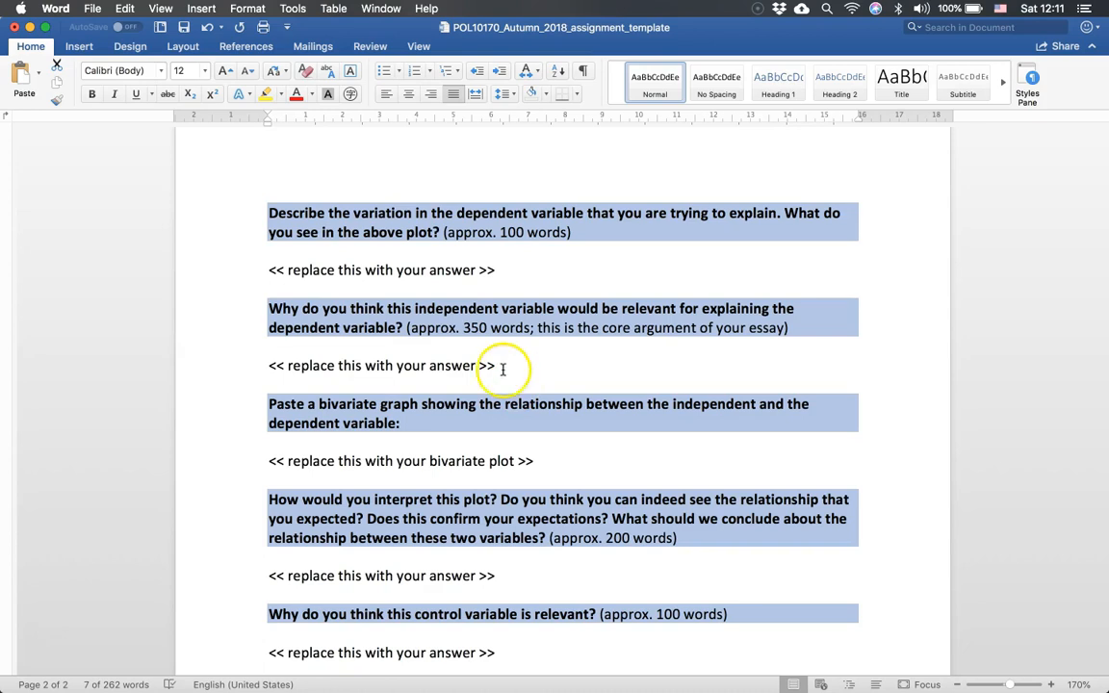
{"action": "scroll", "scroll_direction": "down", "scroll_amount": 3}
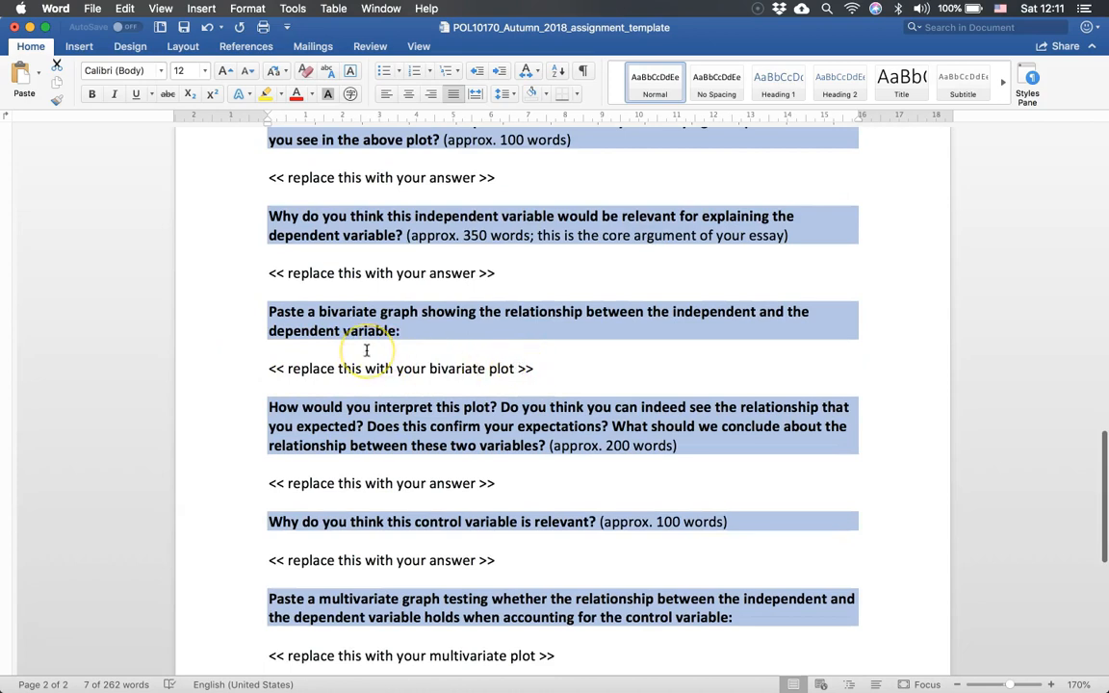
{"action": "scroll", "scroll_direction": "down", "scroll_amount": 3}
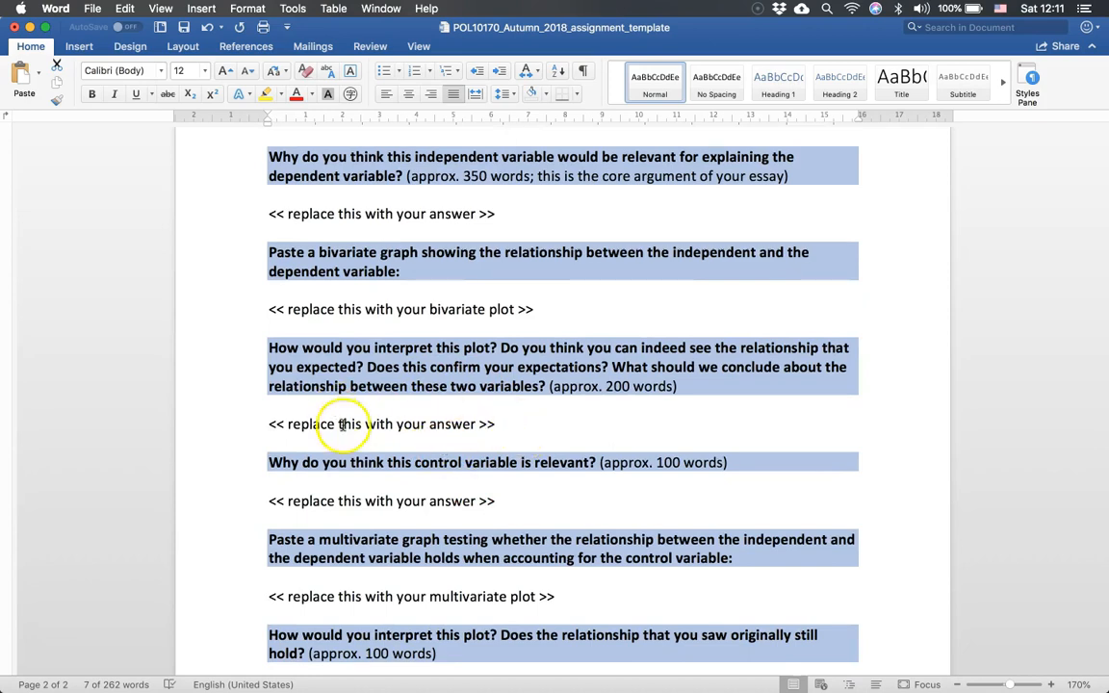
{"action": "mouse_move", "coordinate": [461, 437]}
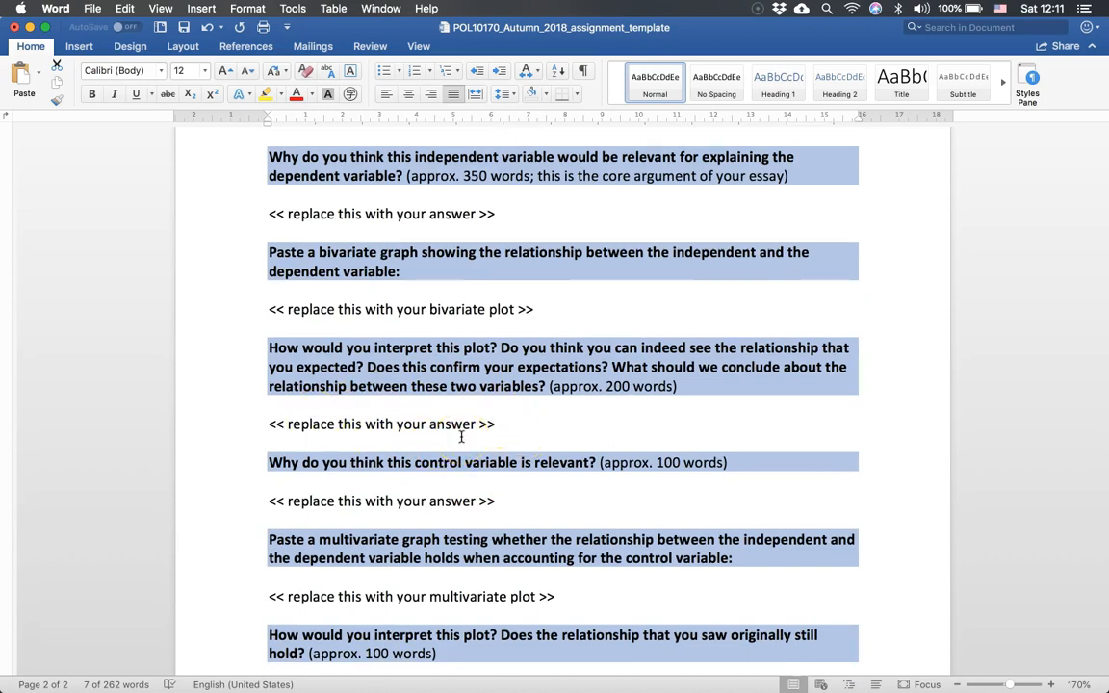
{"action": "mouse_move", "coordinate": [327, 438]}
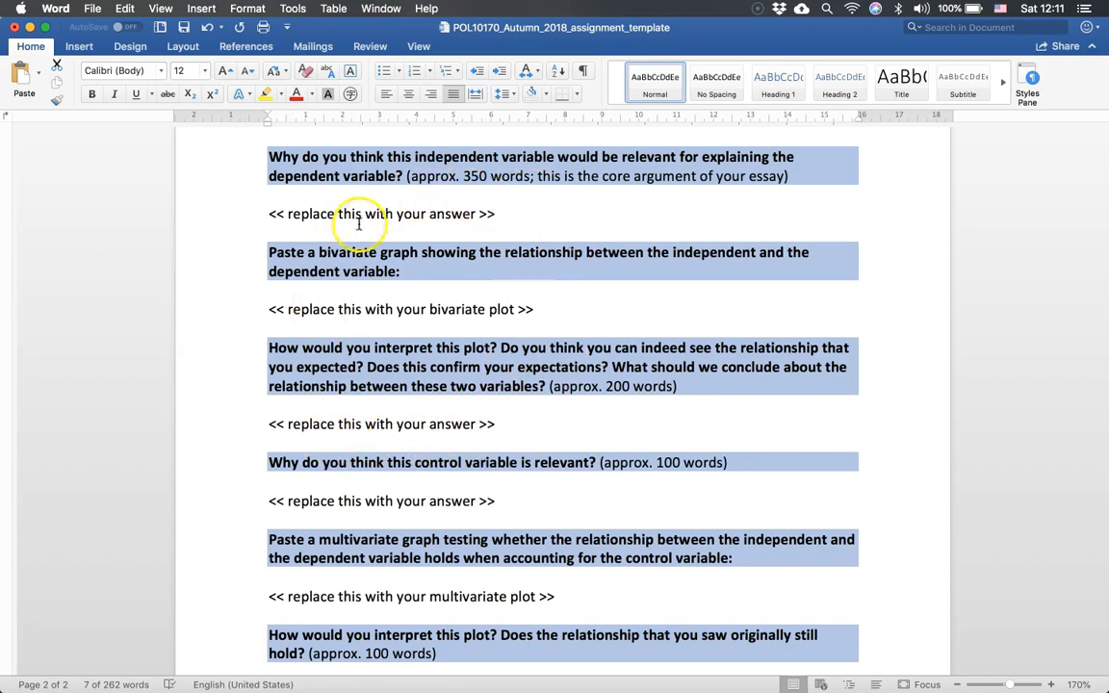
{"action": "mouse_move", "coordinate": [397, 446]}
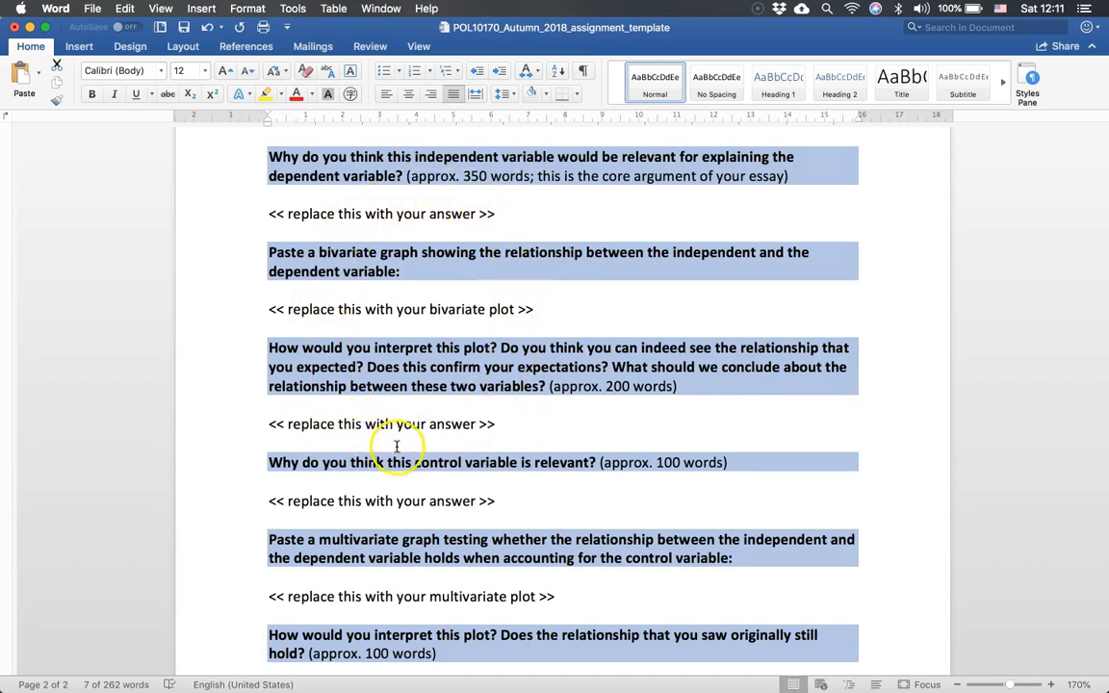
{"action": "mouse_move", "coordinate": [474, 405]}
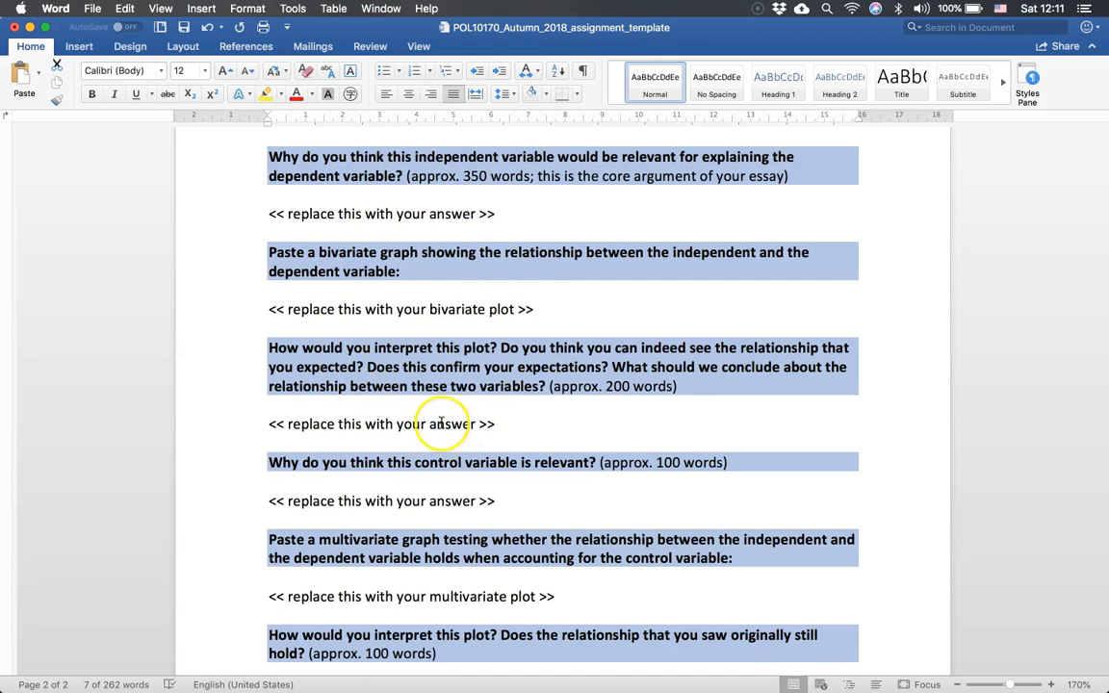
{"action": "mouse_move", "coordinate": [439, 441]}
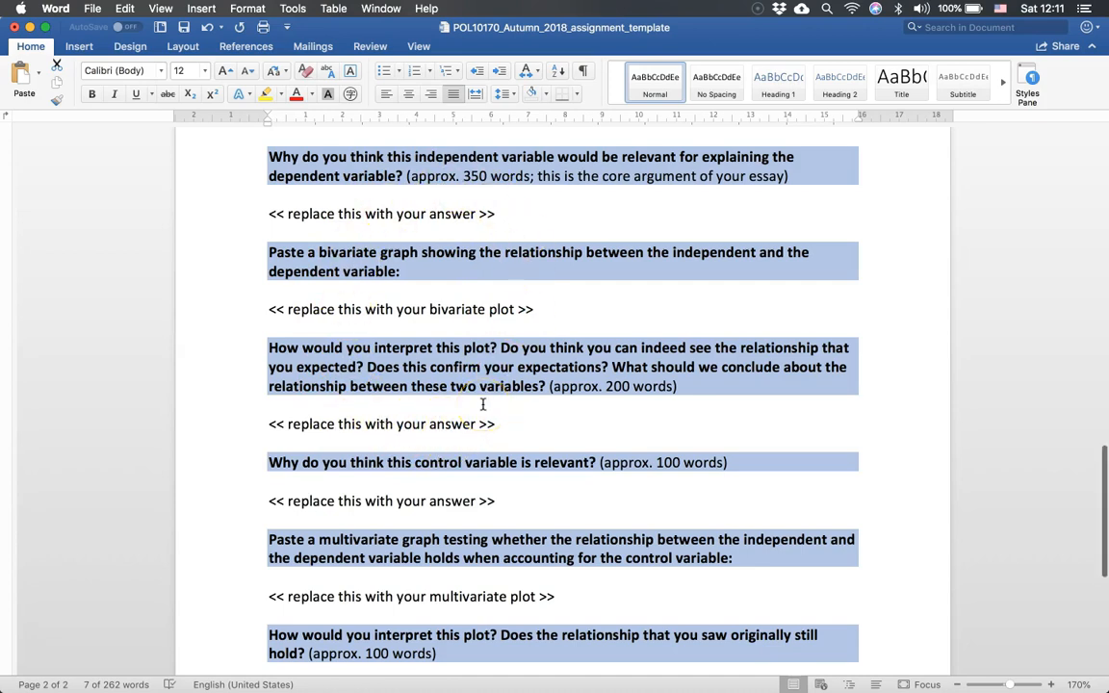
{"action": "scroll", "scroll_direction": "down", "scroll_amount": 3}
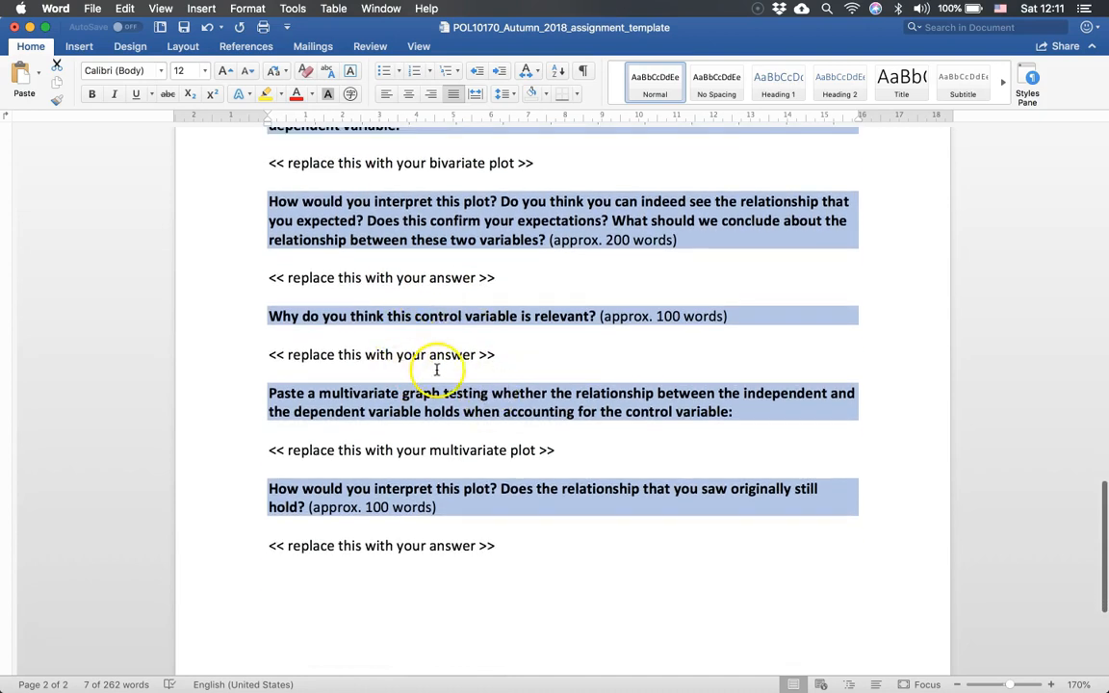
{"action": "mouse_move", "coordinate": [291, 342]}
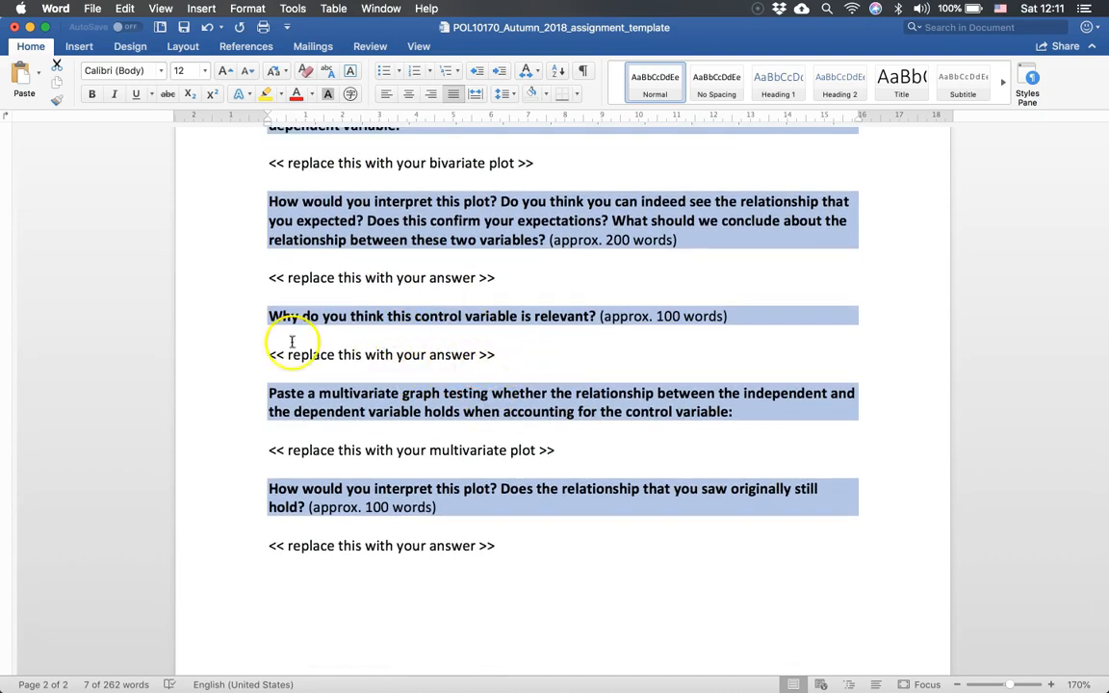
{"action": "mouse_move", "coordinate": [442, 358]}
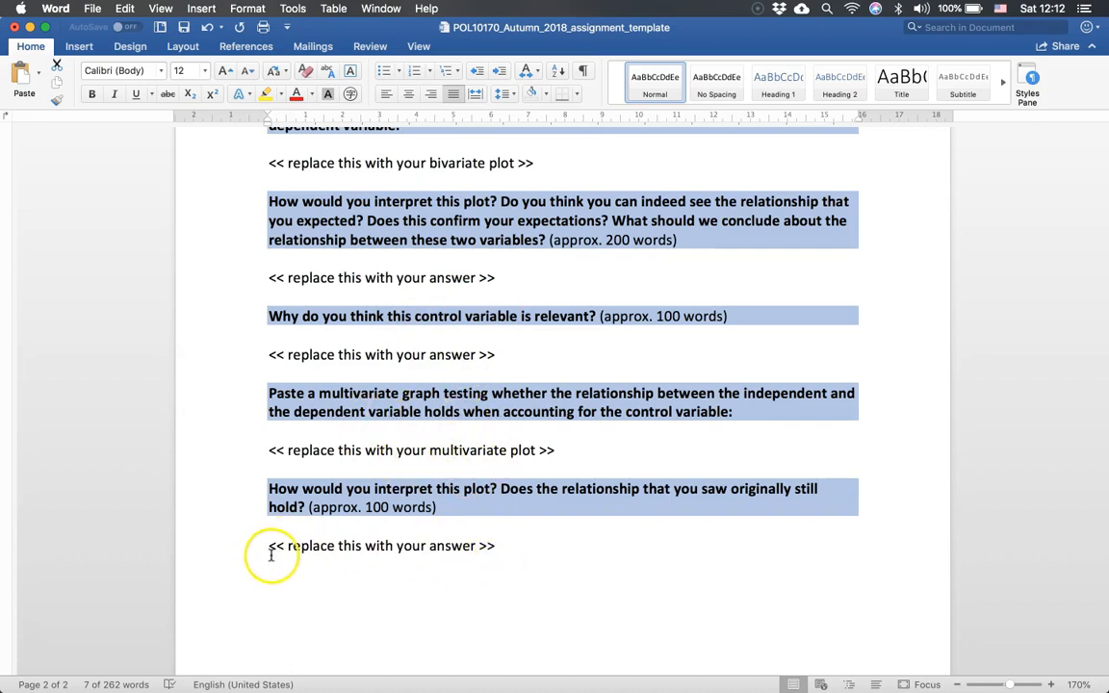
{"action": "mouse_move", "coordinate": [335, 558]}
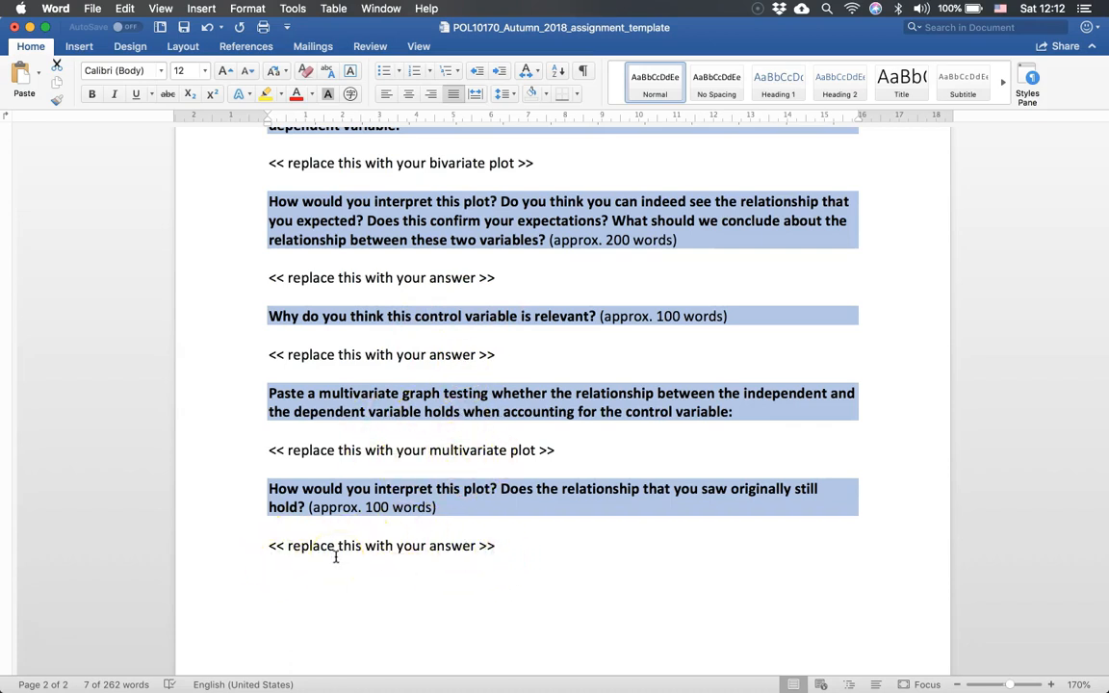
{"action": "mouse_move", "coordinate": [156, 495]}
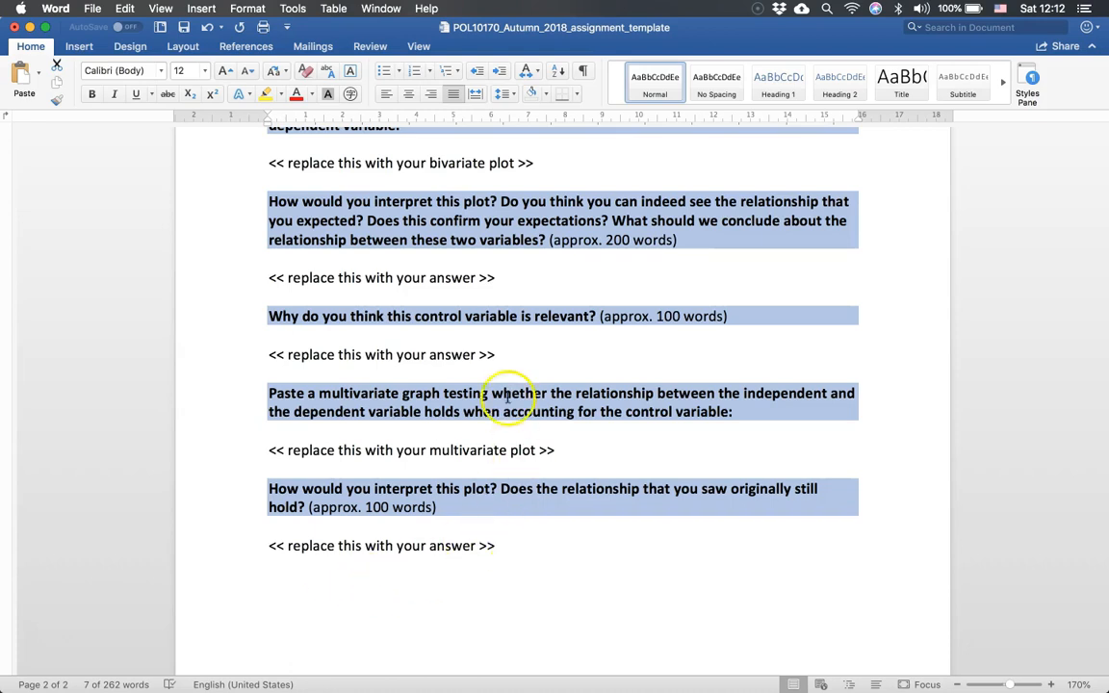
{"action": "mouse_move", "coordinate": [459, 511]}
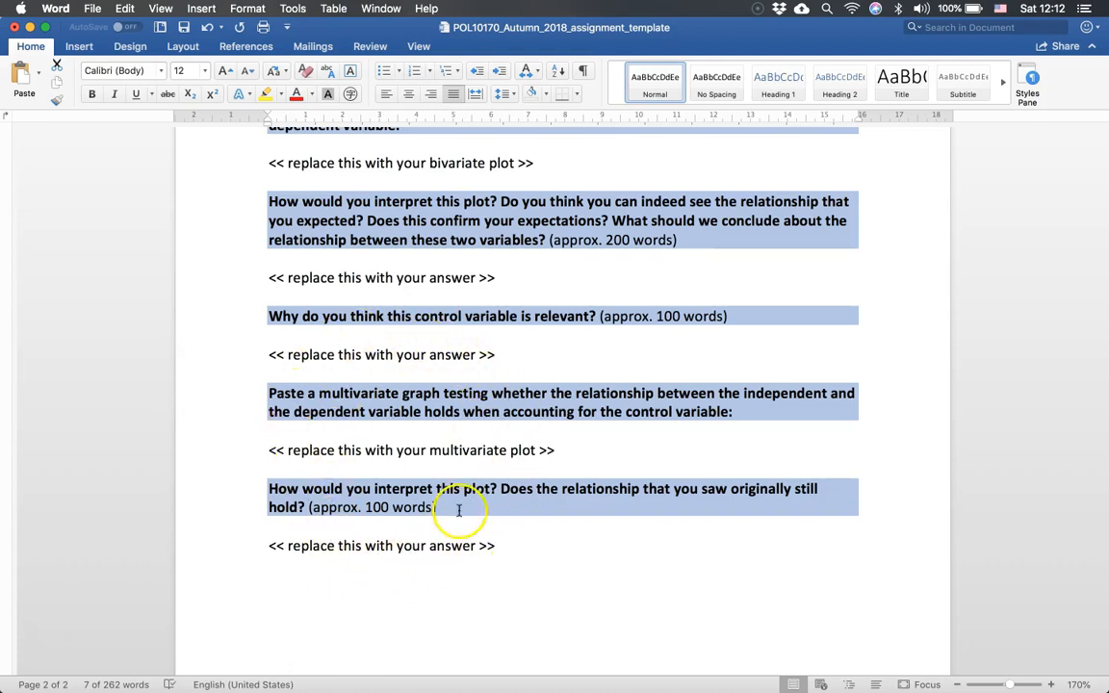
{"action": "mouse_move", "coordinate": [336, 546]}
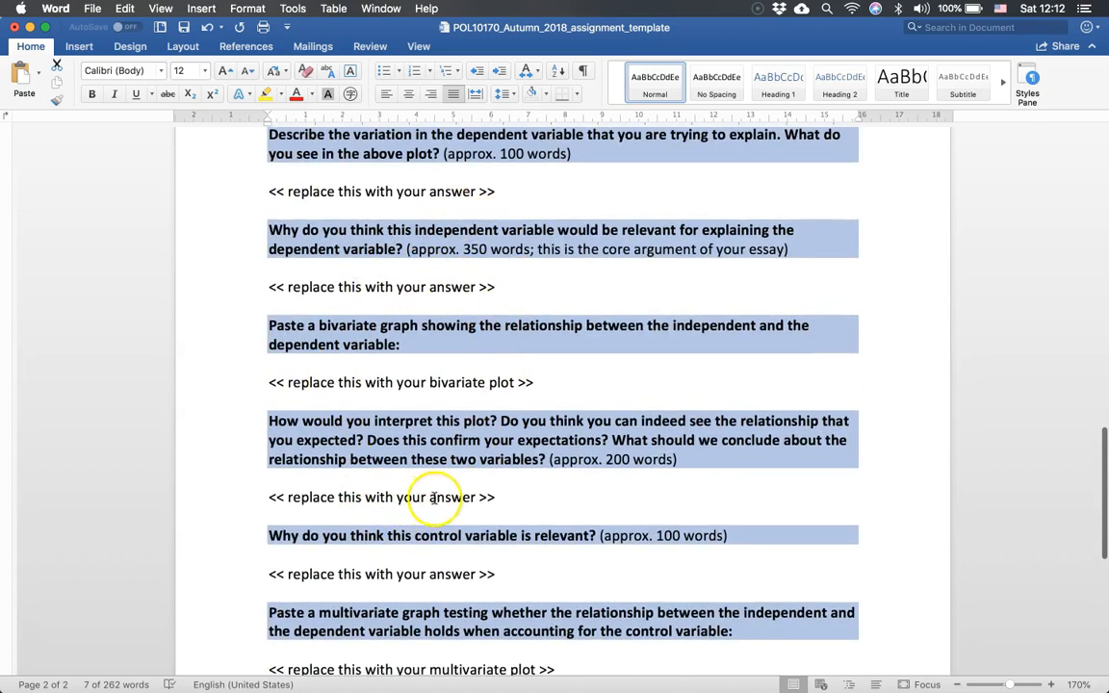
{"action": "scroll", "scroll_direction": "down", "scroll_amount": 3}
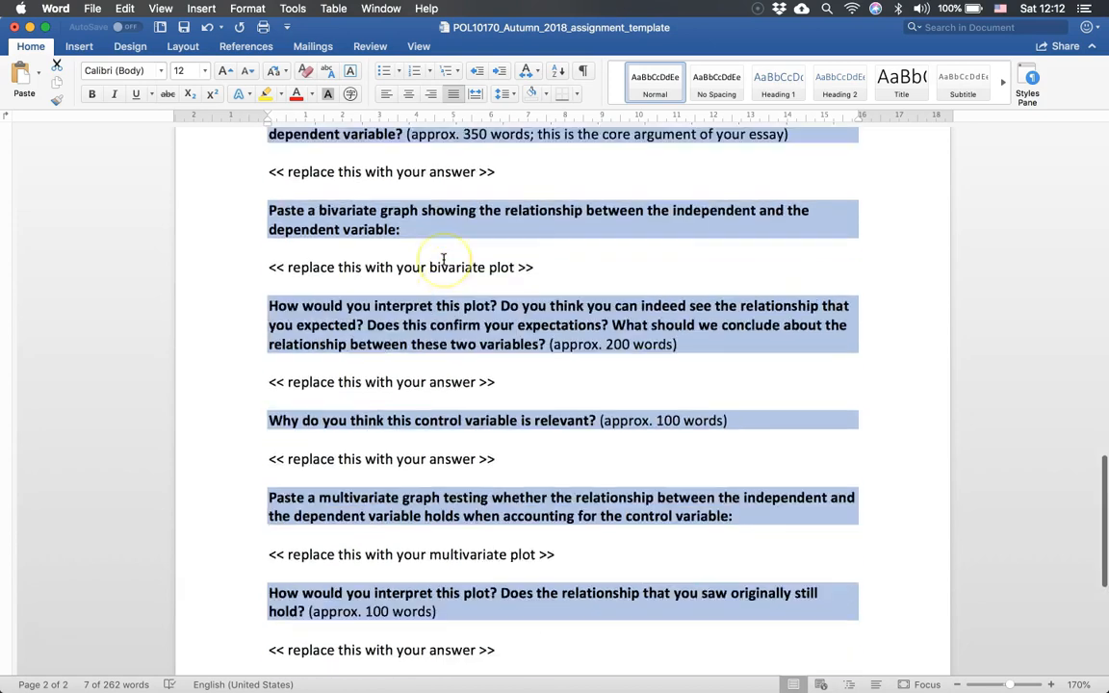
{"action": "scroll", "scroll_direction": "down", "scroll_amount": 3}
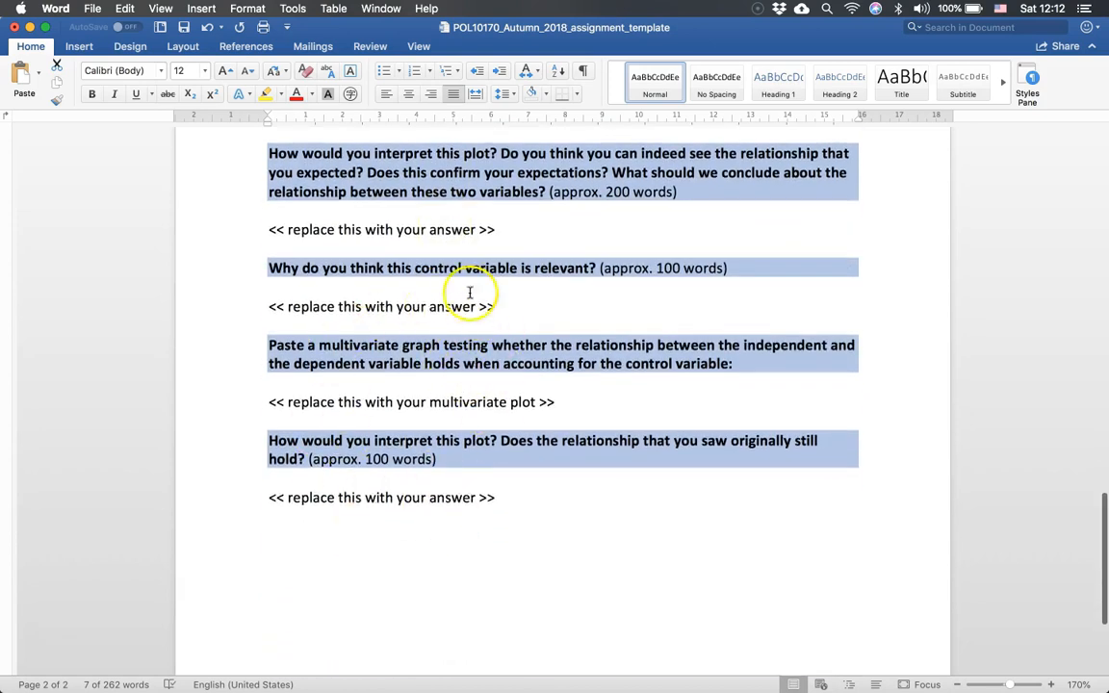
{"action": "mouse_move", "coordinate": [452, 512]}
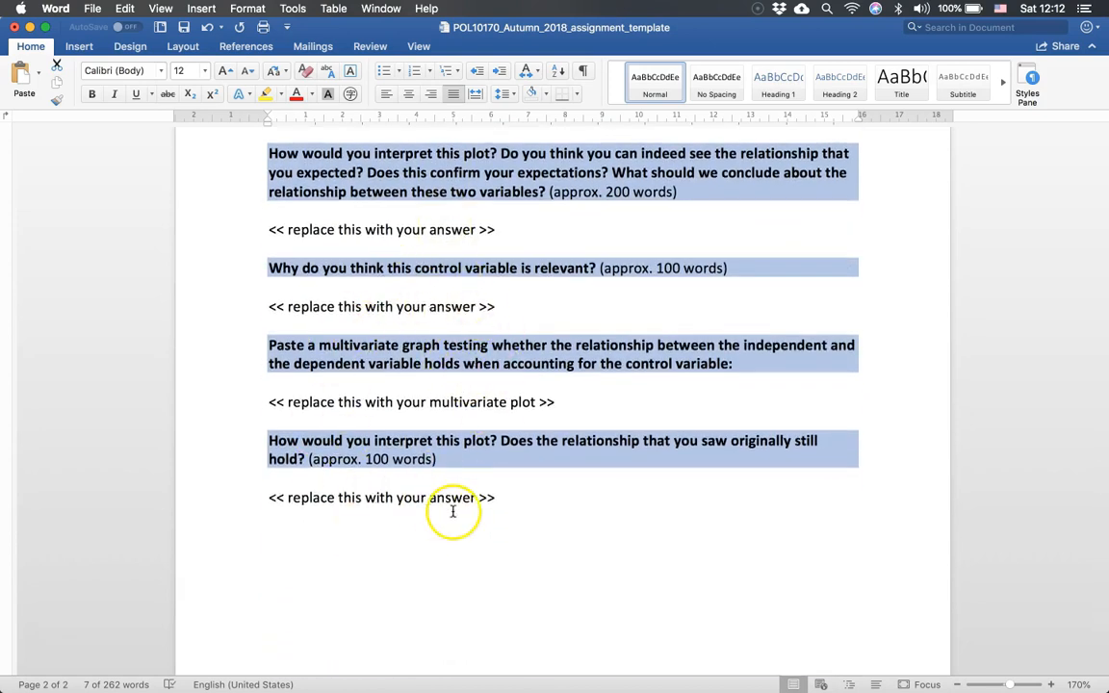